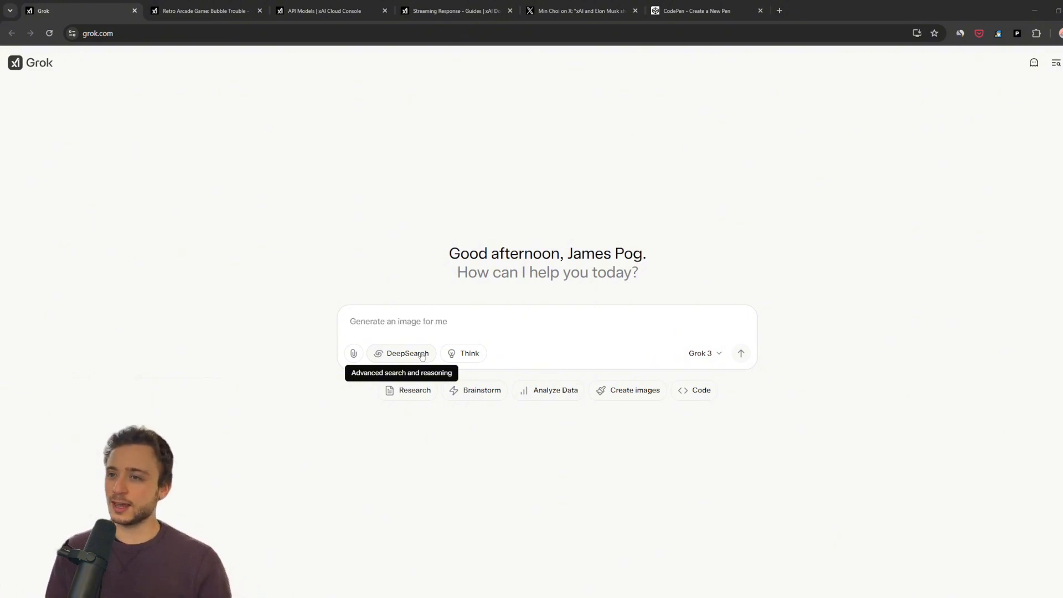
Copy the HTML implementation code from the earlier Bubble Trouble game chat in Grok.
{"action": "left_click", "coordinate": [203, 10]}
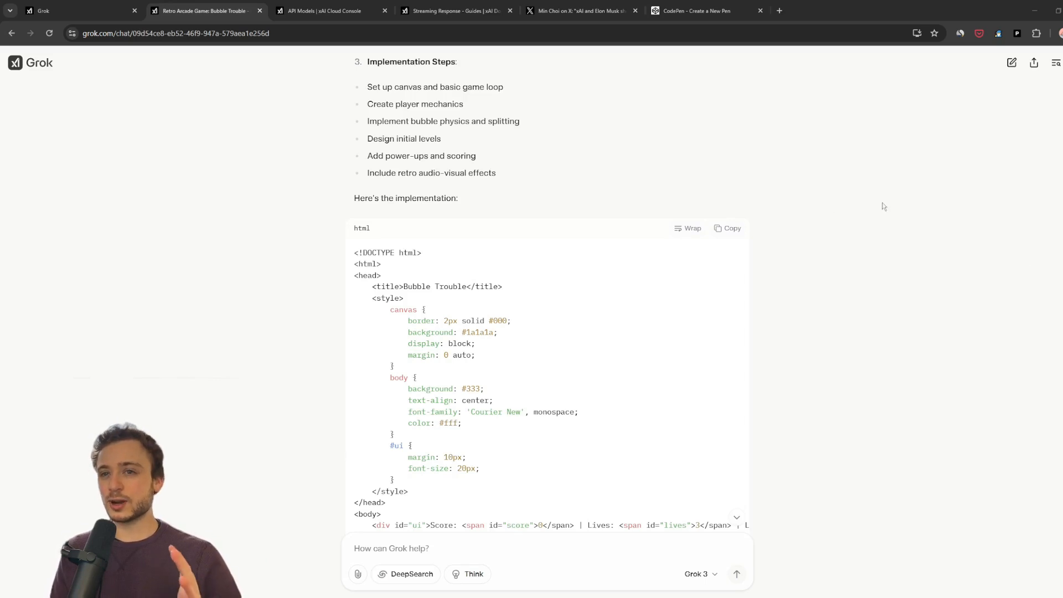
{"action": "left_click", "coordinate": [727, 227]}
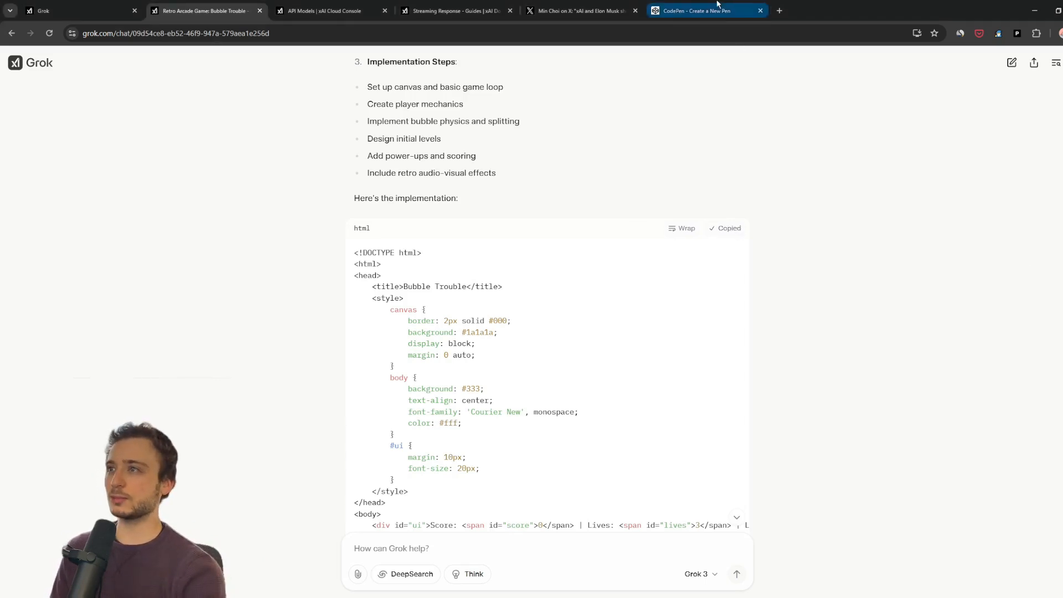
{"action": "left_click", "coordinate": [704, 10]}
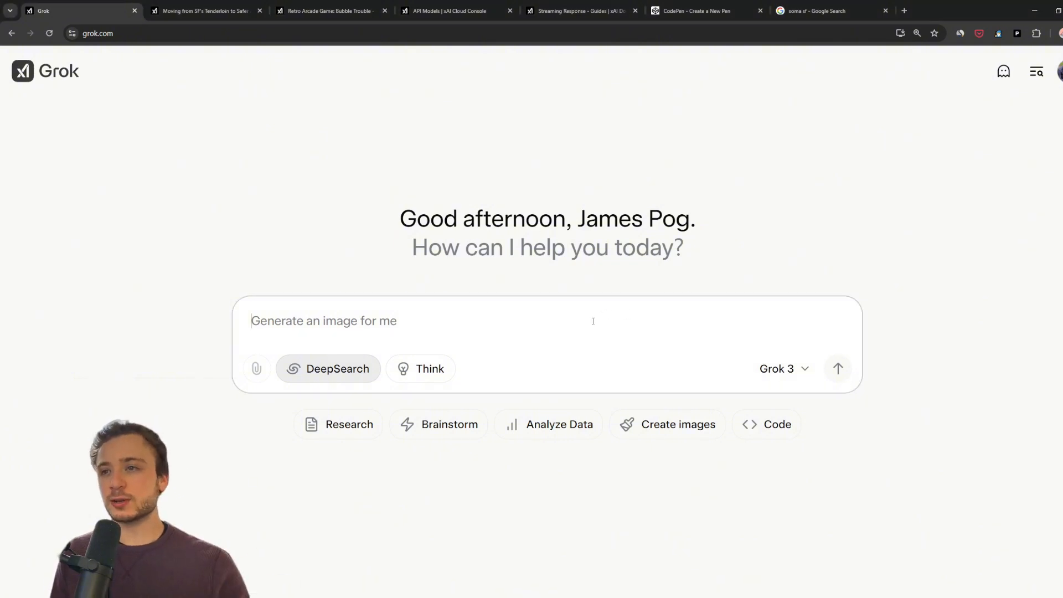
Ask Grok DeepSearch to initialize a Python call to the Grok API.
{"action": "type", "text": "What d"}
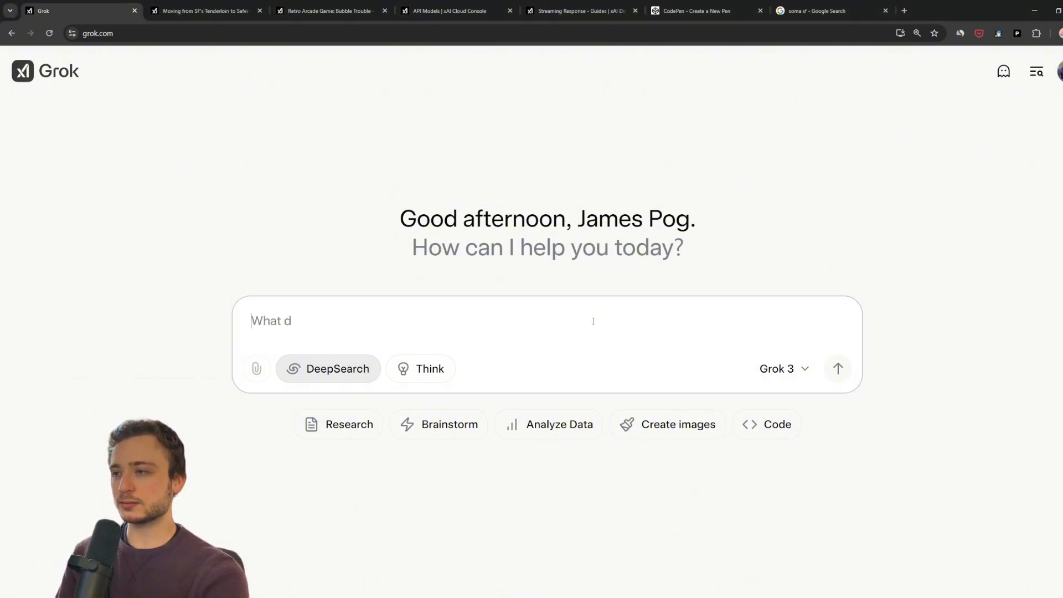
{"action": "type", "text": "please initialize a python call to grok api (the ai model that you are)"}
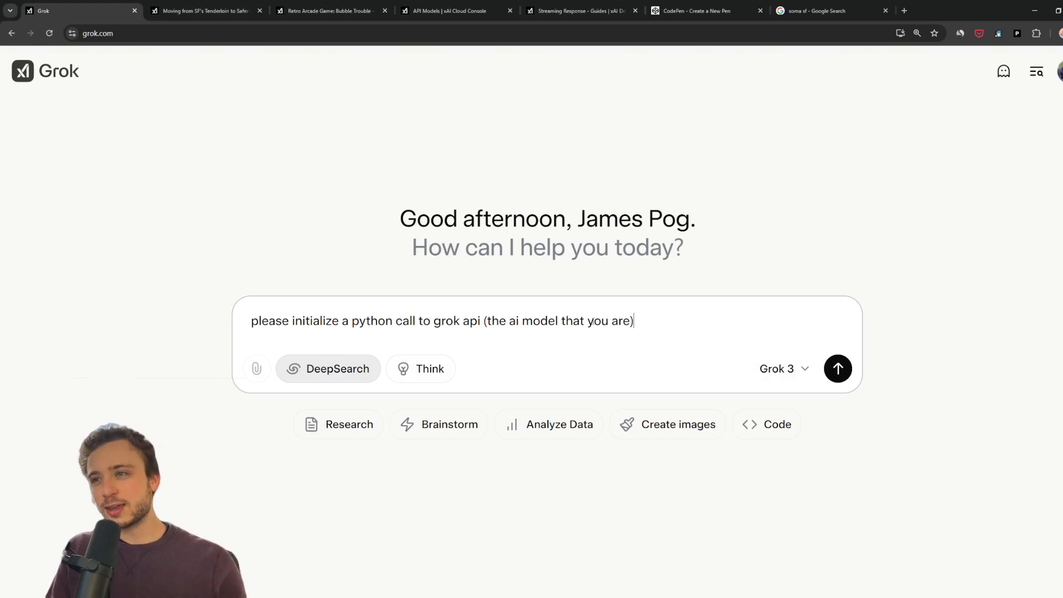
{"action": "left_click", "coordinate": [836, 368]}
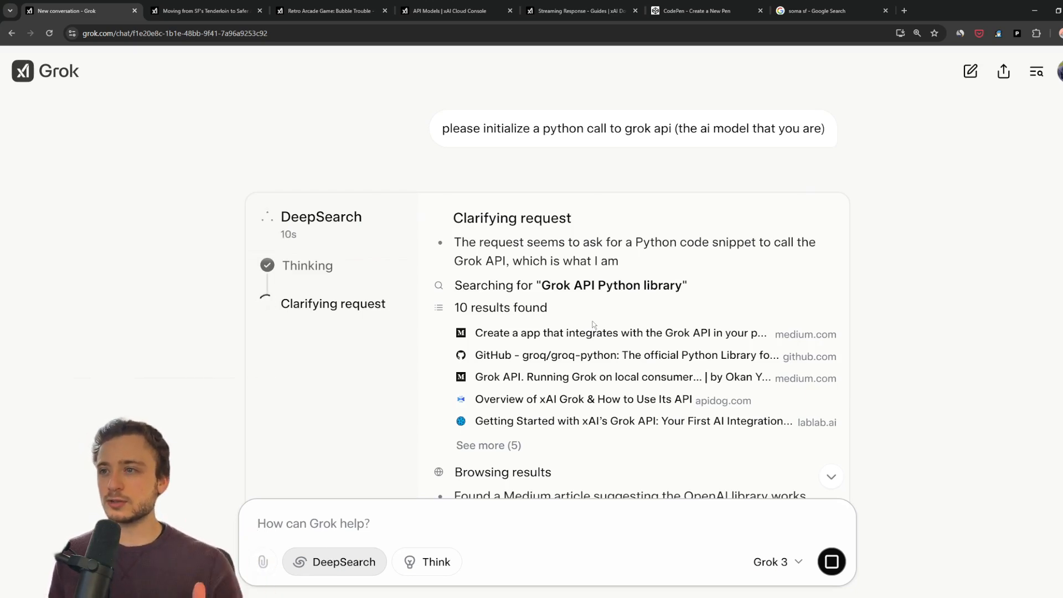
Scroll through DeepSearch's OpenAI-compatible Python client snippet and detailed explanation.
{"action": "scroll", "scroll_direction": "down", "scroll_amount": 3}
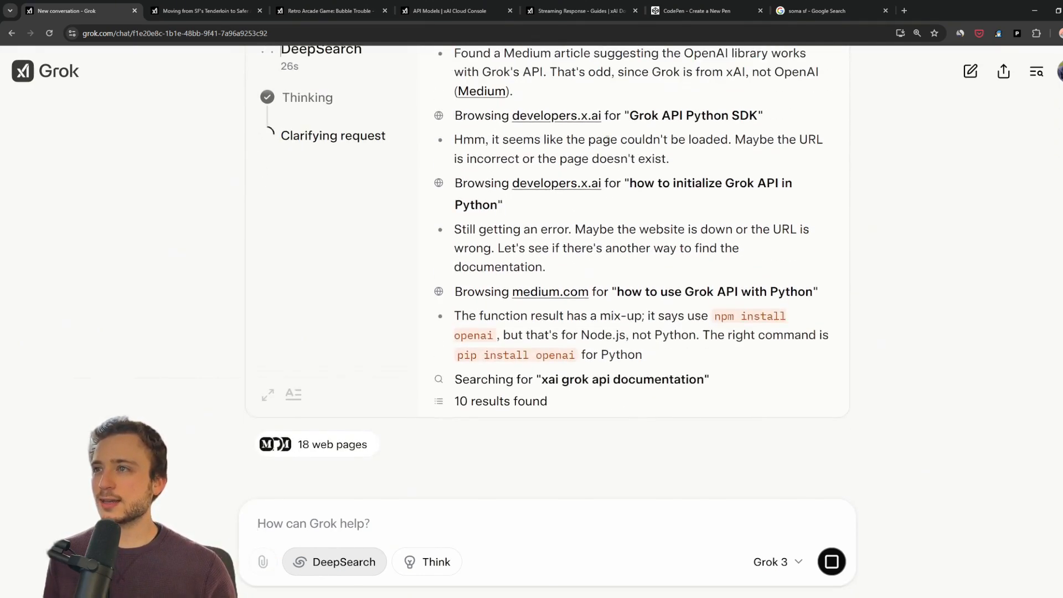
{"action": "scroll", "scroll_direction": "down", "scroll_amount": 3}
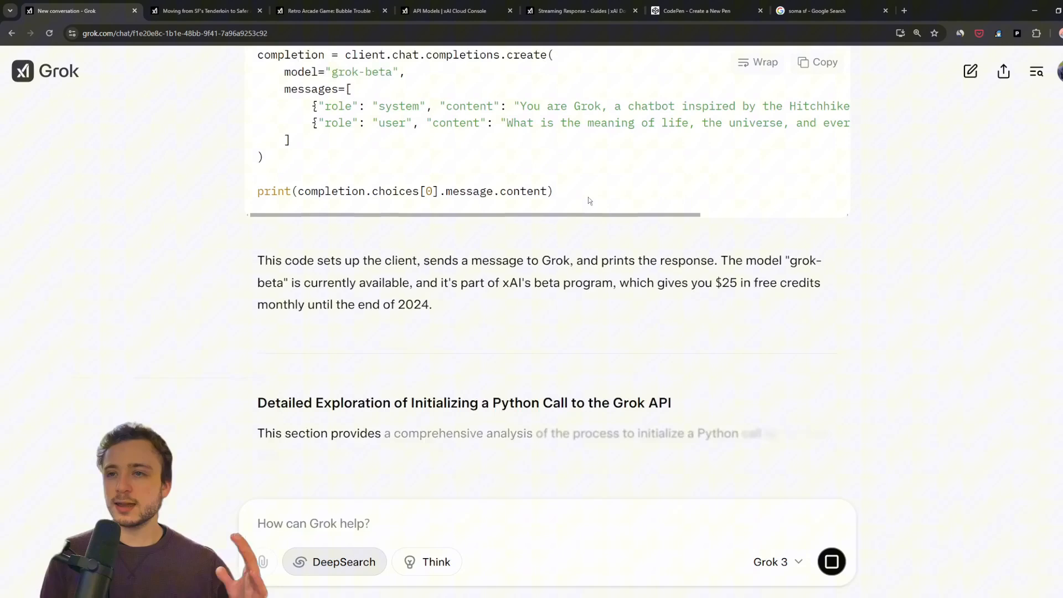
{"action": "scroll", "scroll_direction": "down", "scroll_amount": 3}
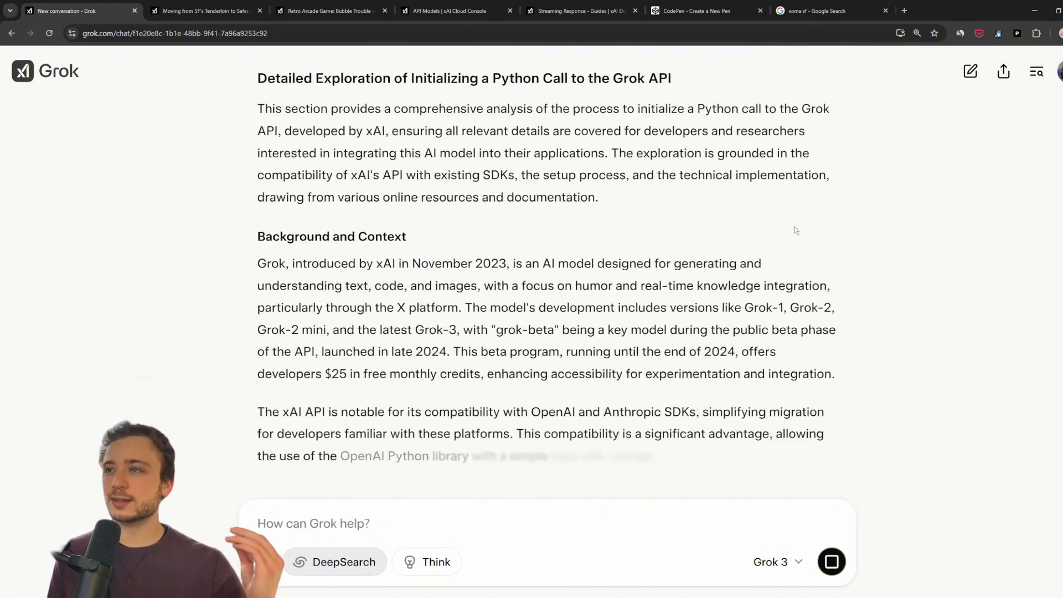
{"action": "scroll", "scroll_direction": "down", "scroll_amount": 3}
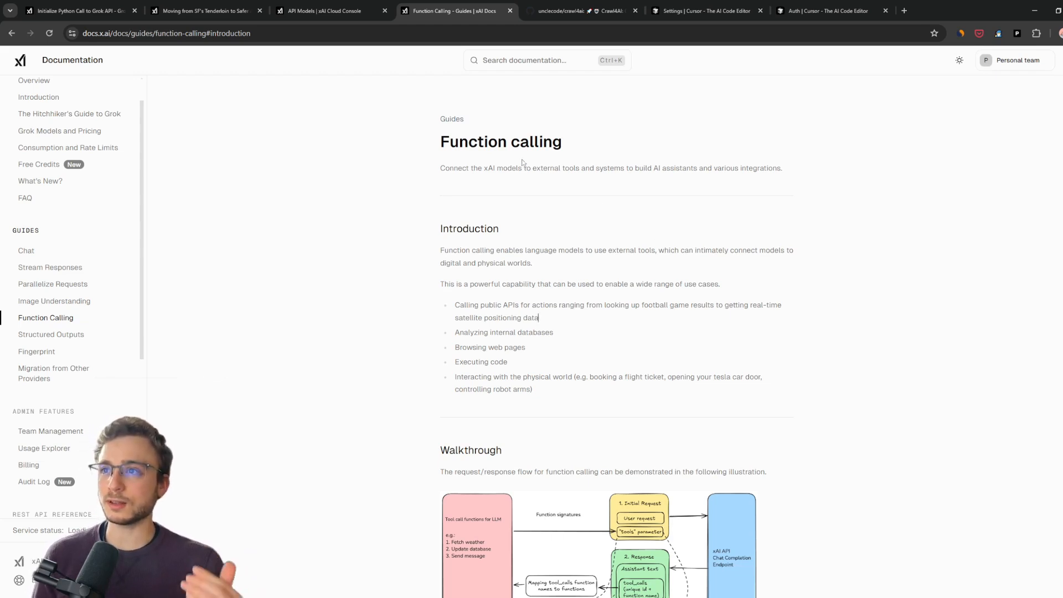
Read the xAI function calling guide, highlighting its connecting-models-to-external-tools intro.
{"action": "left_click_drag", "start_coordinate": [506, 167], "coordinate": [588, 167]}
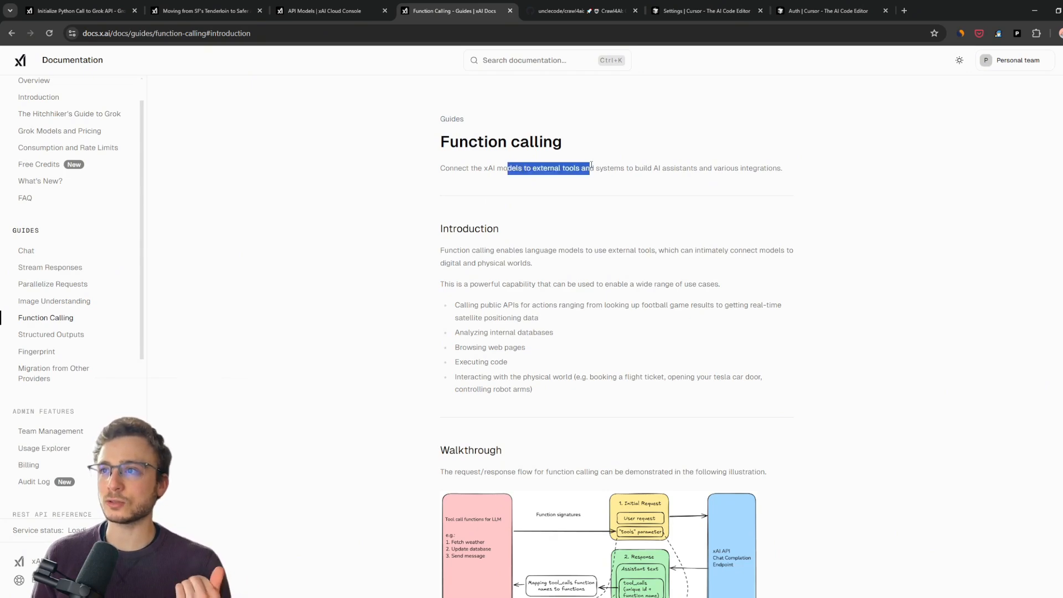
{"action": "scroll", "scroll_direction": "down", "scroll_amount": 3}
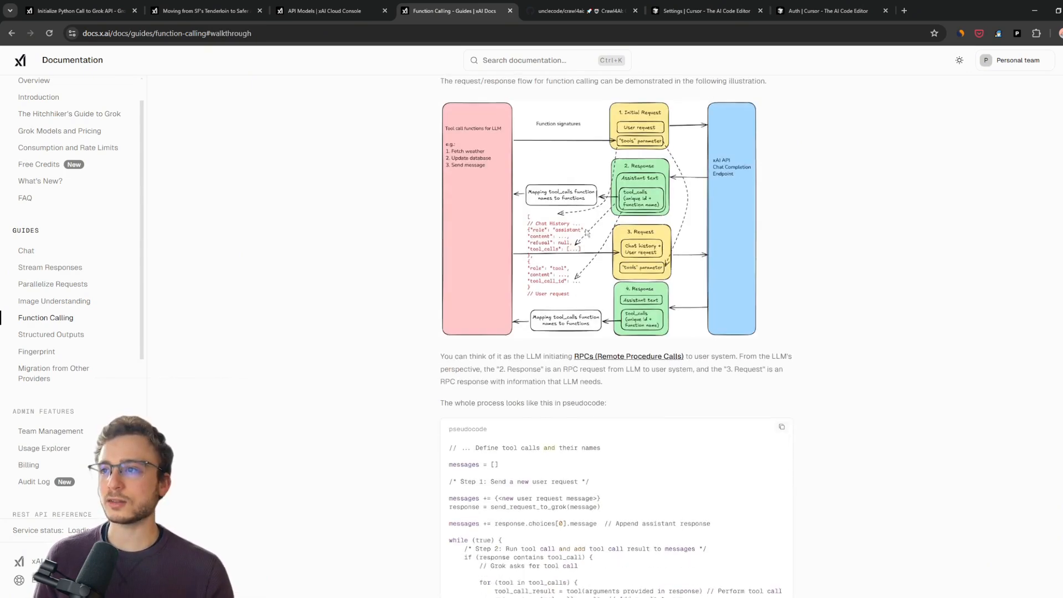
{"action": "scroll", "scroll_direction": "down", "scroll_amount": 3}
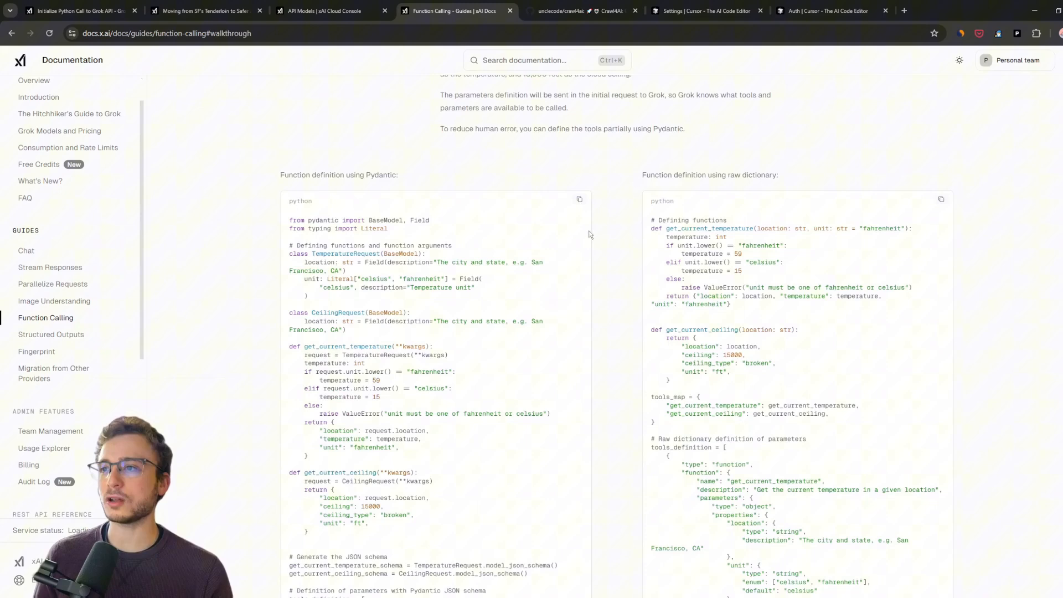
{"action": "scroll", "scroll_direction": "down", "scroll_amount": 3}
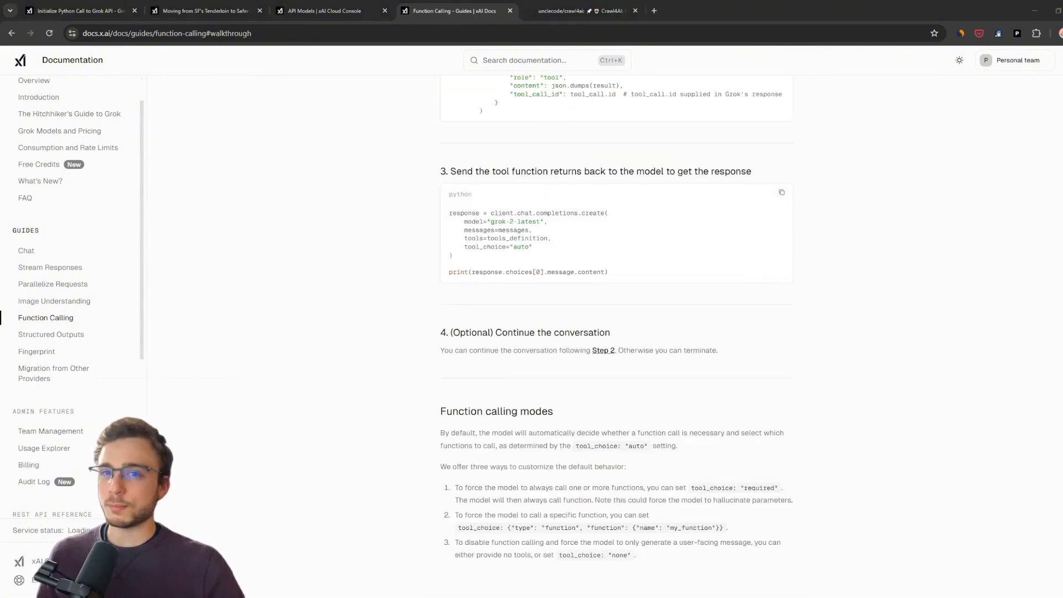
{"action": "scroll", "scroll_direction": "down", "scroll_amount": 3}
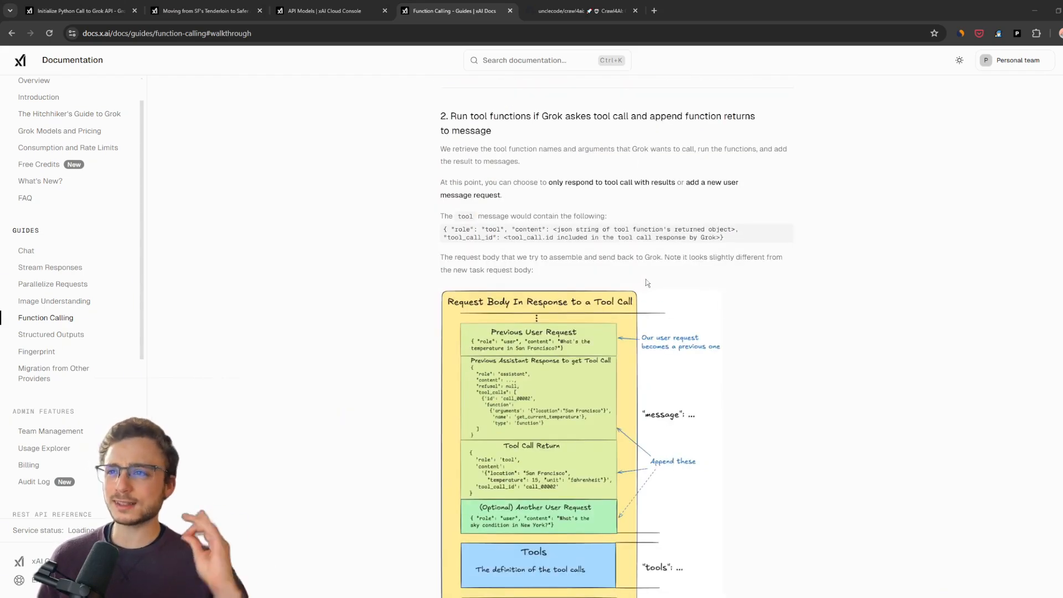
{"action": "left_click", "coordinate": [579, 10]}
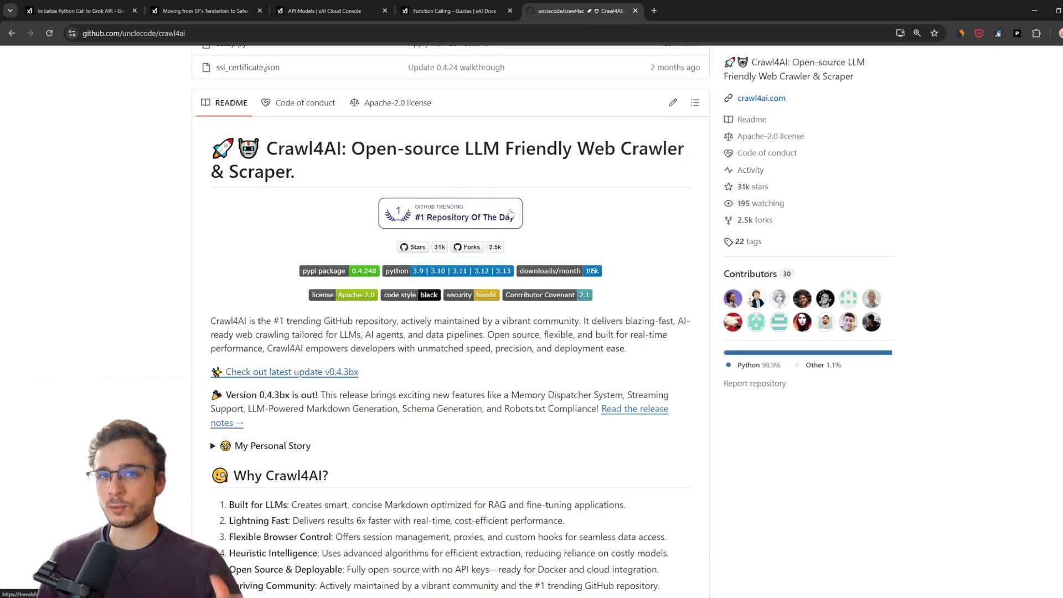
{"action": "mouse_move", "coordinate": [560, 229]}
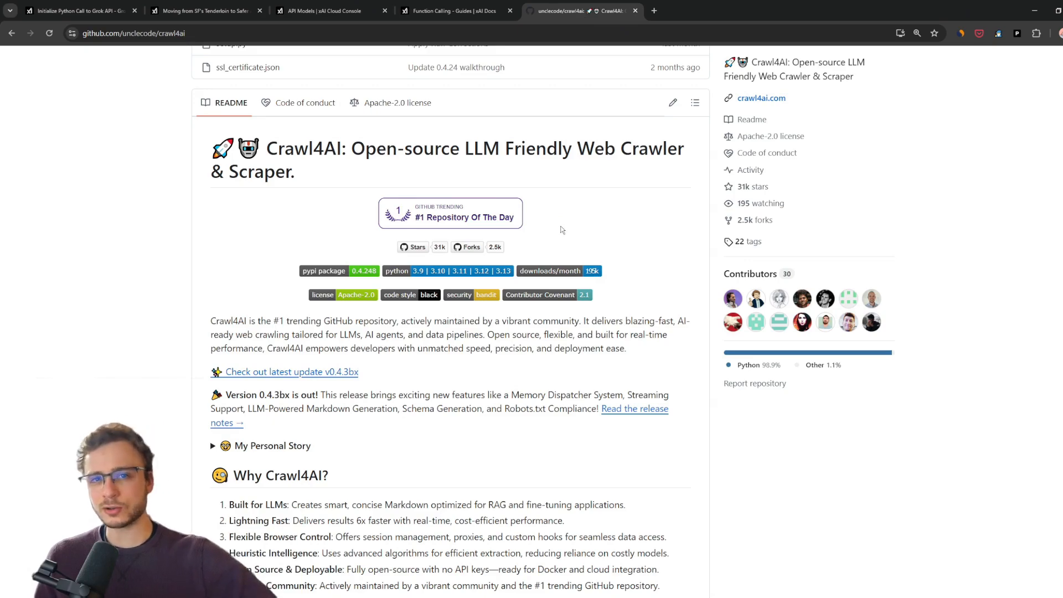
{"action": "left_click", "coordinate": [453, 10]}
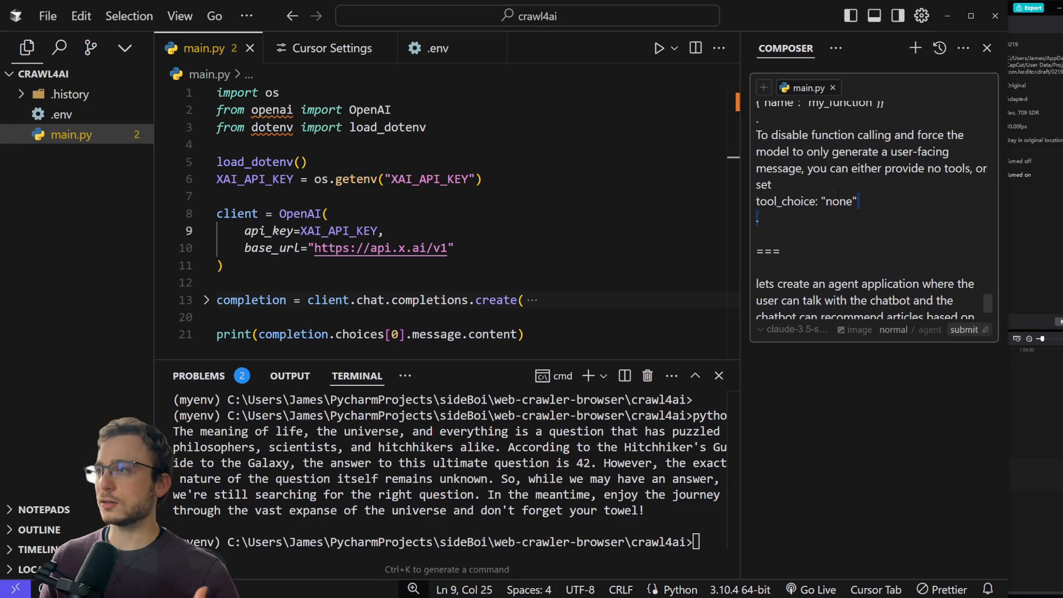
Scroll the Composer request for an article-recommending chatbot agent with function calling docs.
{"action": "scroll", "scroll_direction": "down", "scroll_amount": 3}
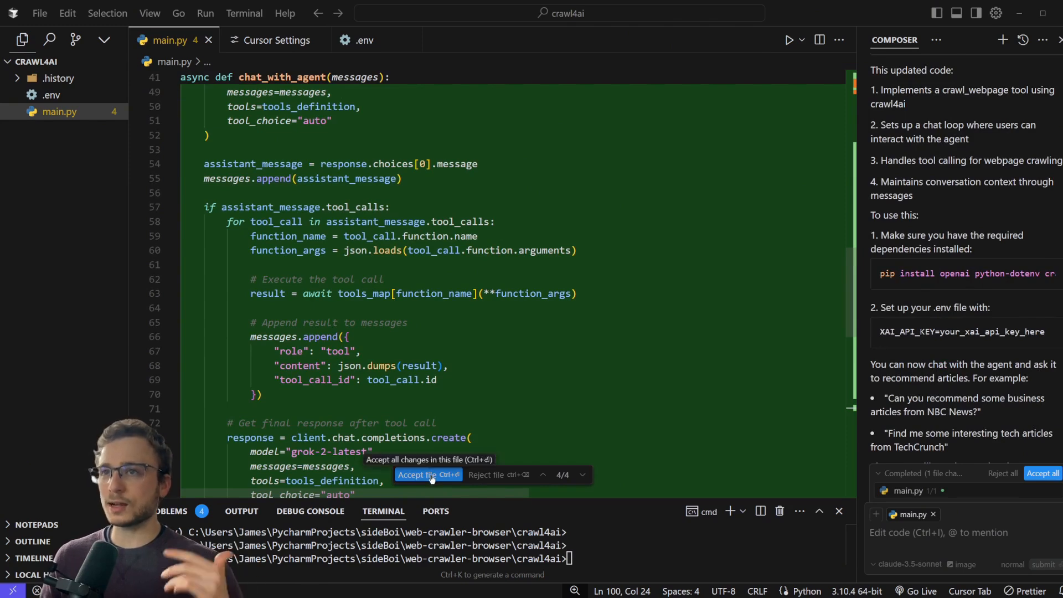
Accept the generated main.py crawling agent and follow its recommended TechCrunch article link.
{"action": "left_click", "coordinate": [428, 474]}
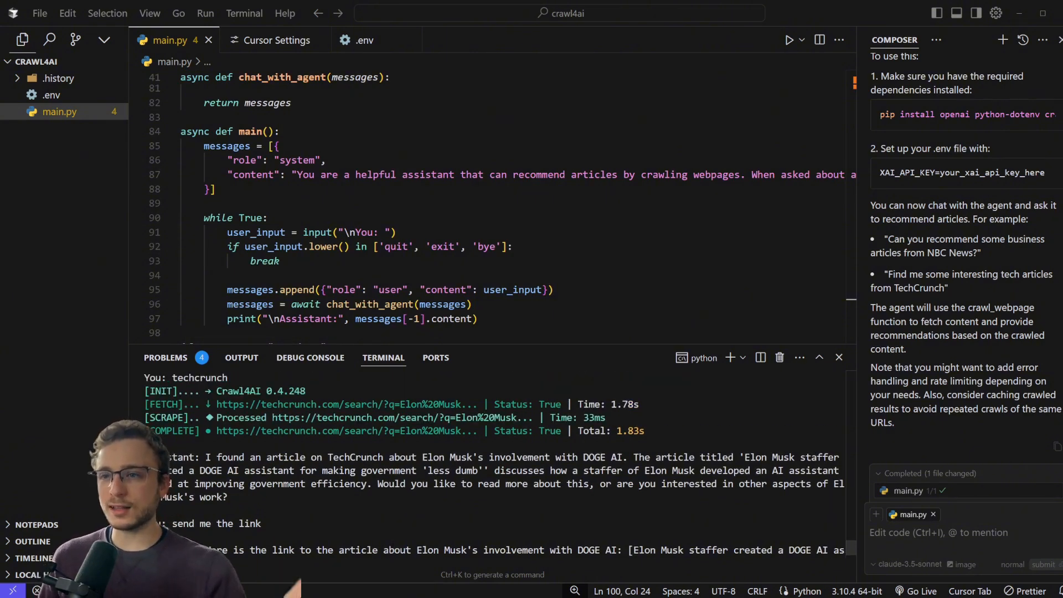
{"action": "left_click", "coordinate": [609, 509]}
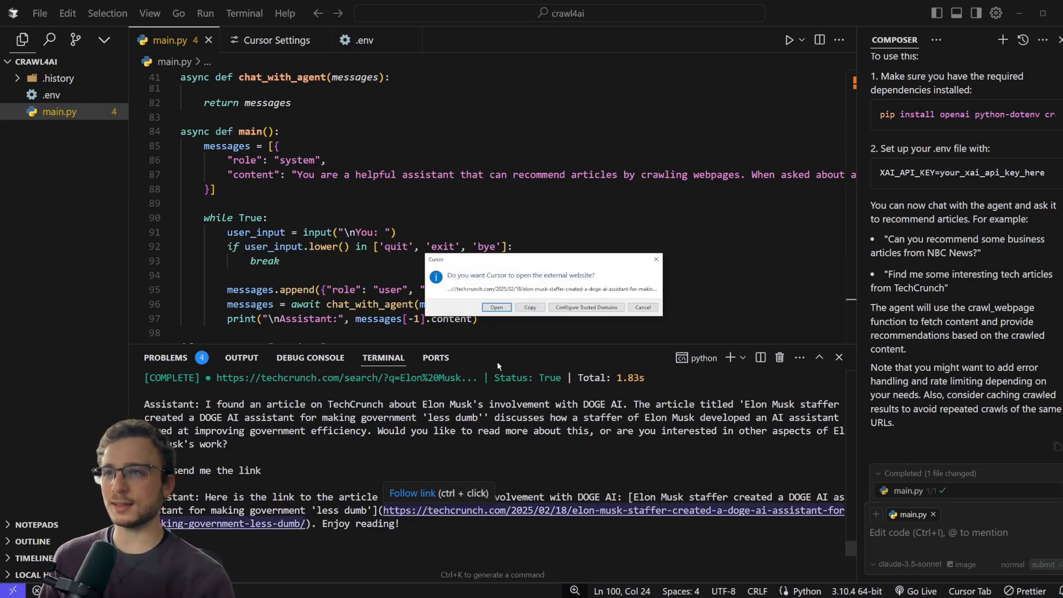
Open the TechCrunch DOGE AI article, then browse the crawl4ai repository page.
{"action": "left_click", "coordinate": [496, 308]}
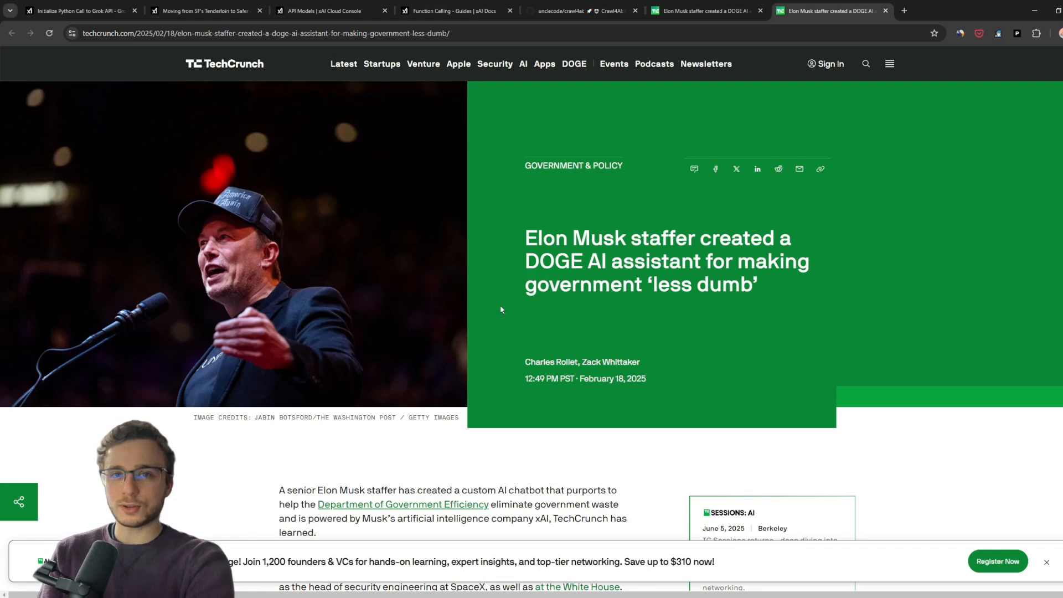
{"action": "left_click", "coordinate": [579, 9]}
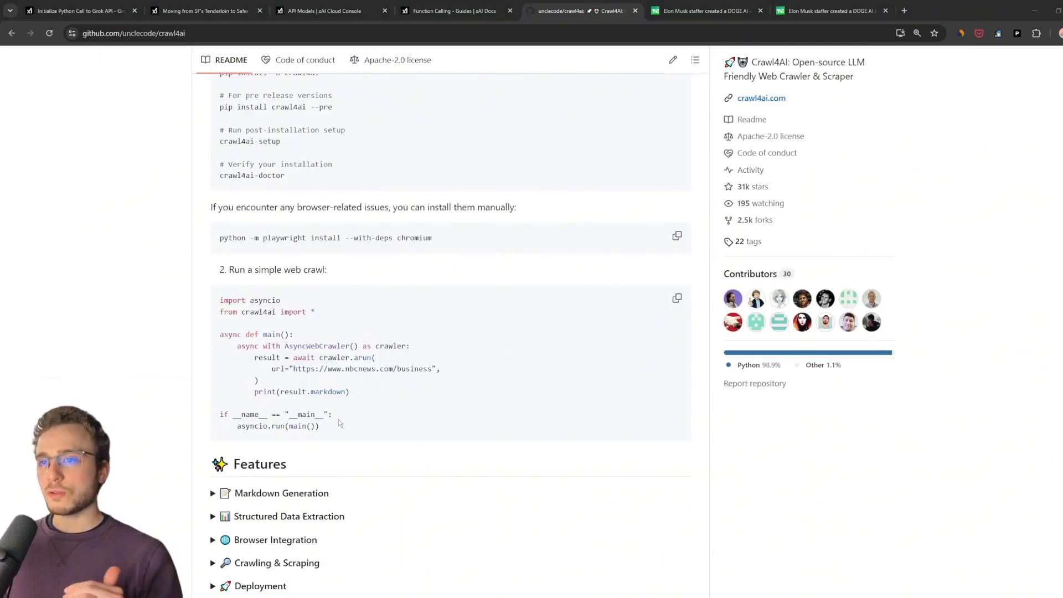
{"action": "left_click_drag", "start_coordinate": [220, 311], "coordinate": [319, 425]}
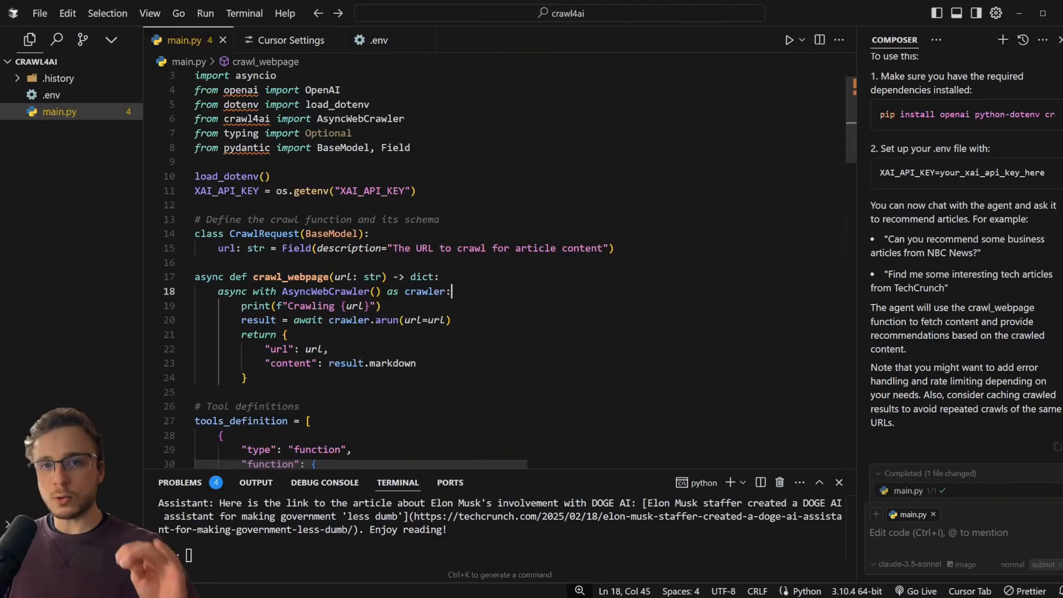
{"action": "double_click", "coordinate": [346, 362]}
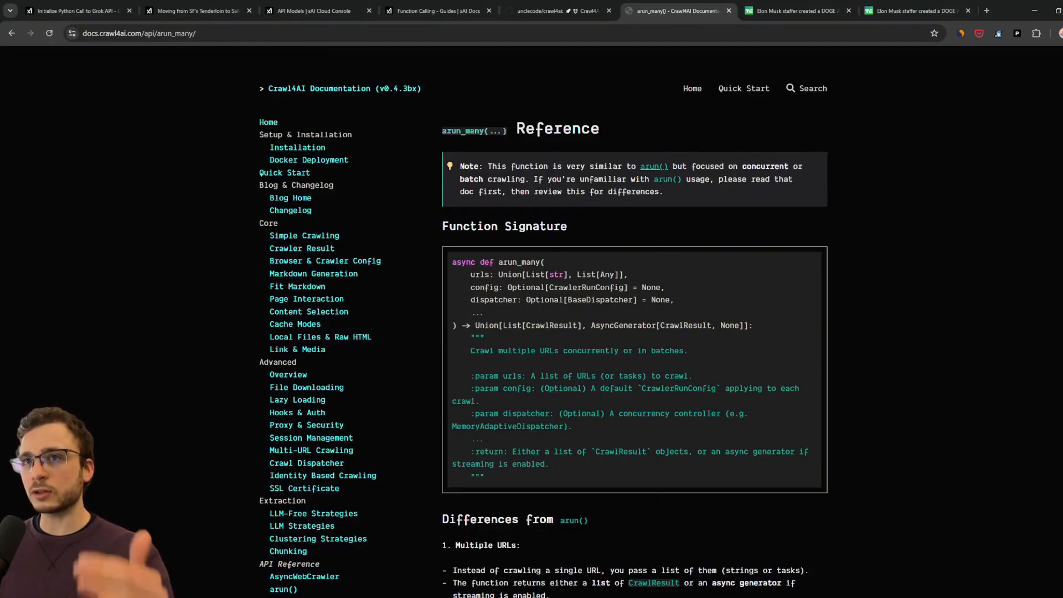
Select text in the arun_many multi-URL crawling reference.
{"action": "double_click", "coordinate": [519, 263]}
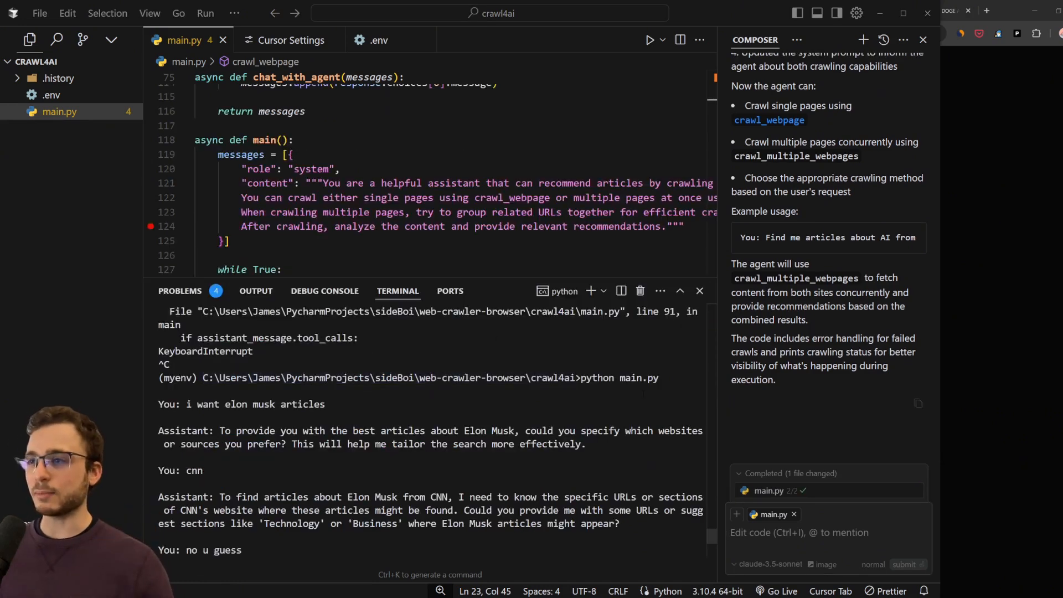
Select the python main.py command and scroll through the returned CNN Elon Musk articles.
{"action": "left_click_drag", "start_coordinate": [581, 377], "coordinate": [662, 377]}
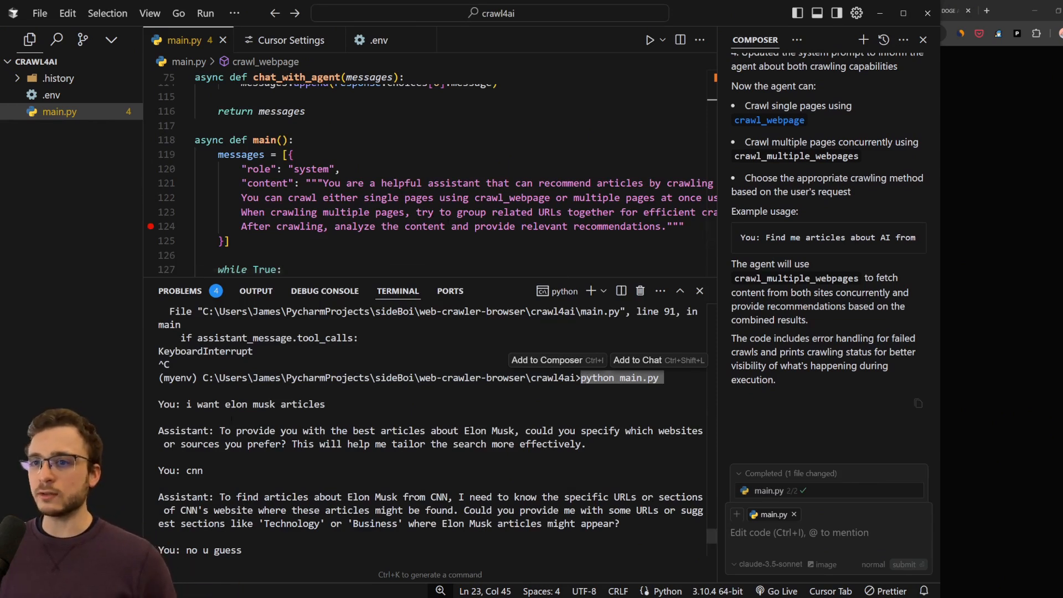
{"action": "scroll", "scroll_direction": "down", "scroll_amount": 3}
{"action": "type", "text": "that sounds good"}
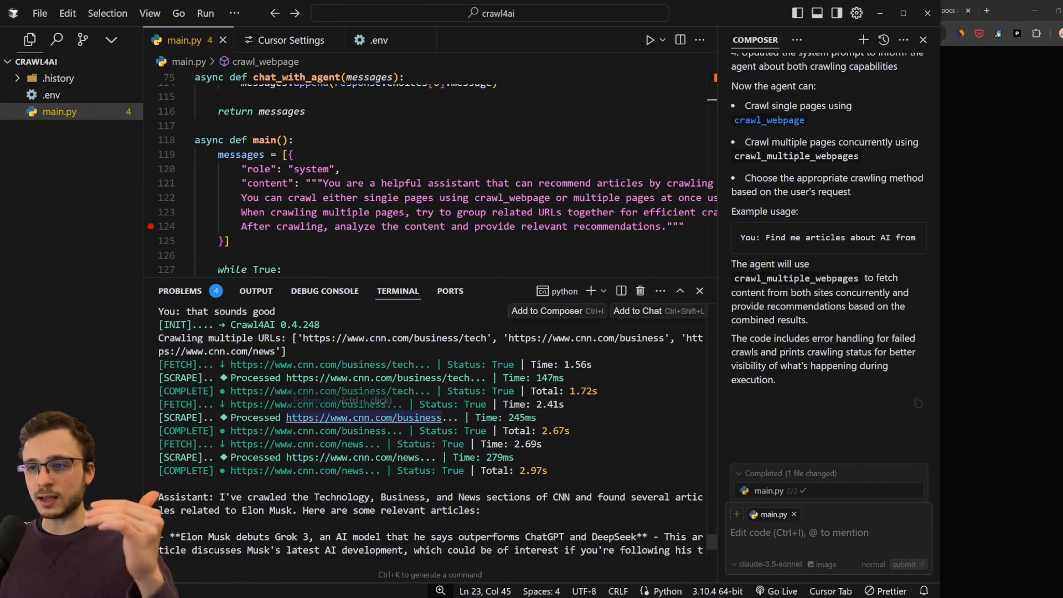
{"action": "scroll", "scroll_direction": "down", "scroll_amount": 3}
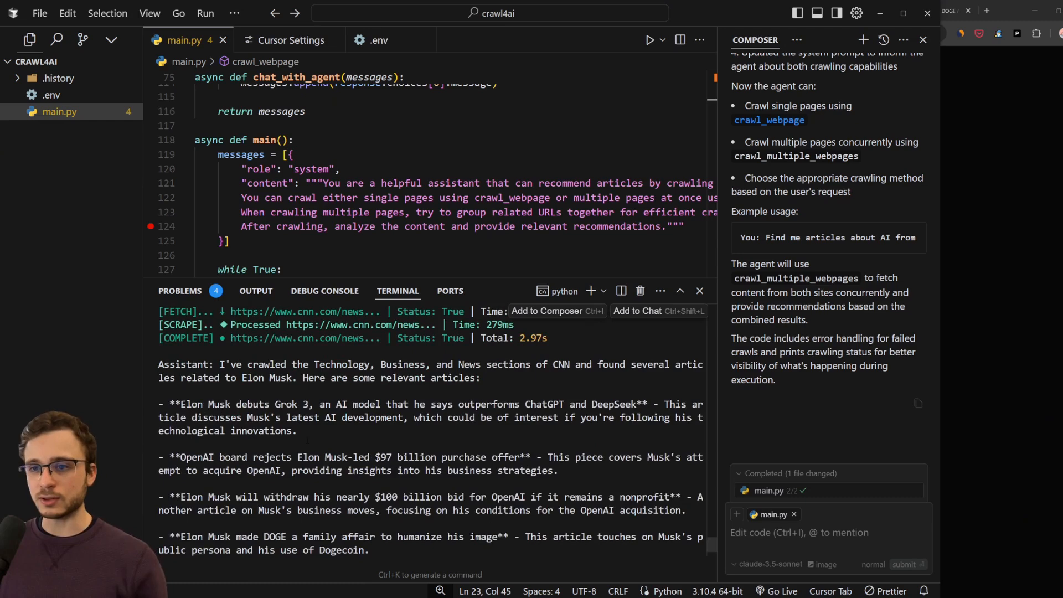
{"action": "scroll", "scroll_direction": "down", "scroll_amount": 3}
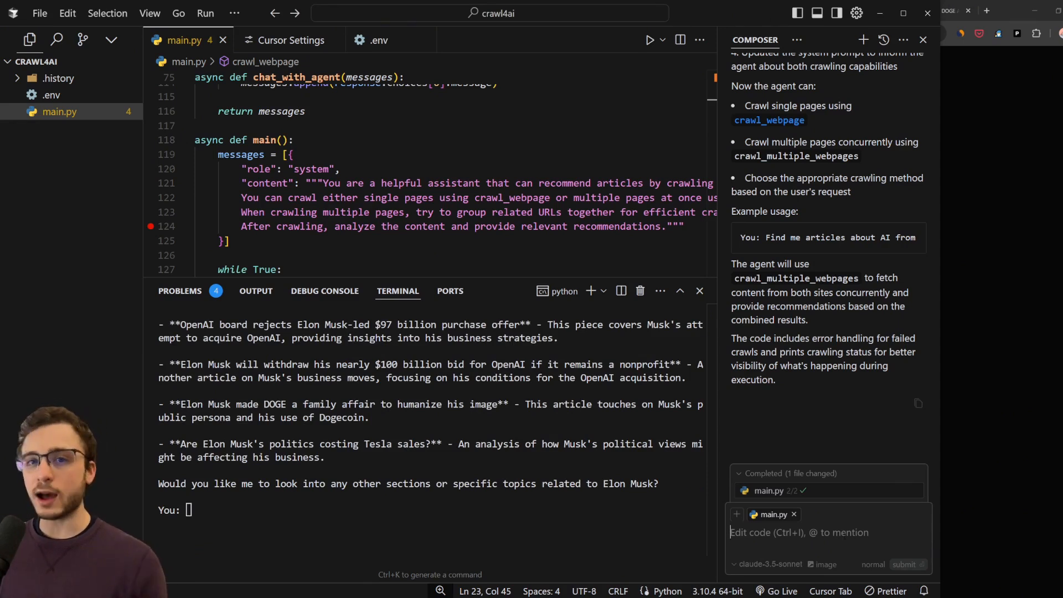
Ask Composer to revamp main.py with a Gradio UI and review the proposed diff.
{"action": "type", "text": "create a ui for this app with gradio revamp main.py"}
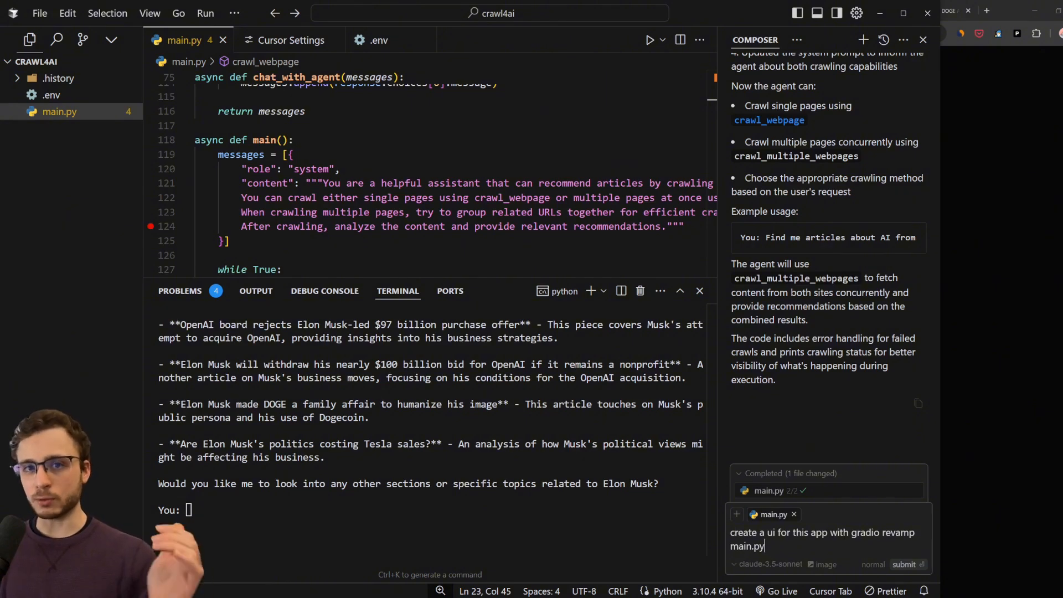
{"action": "left_click", "coordinate": [903, 564]}
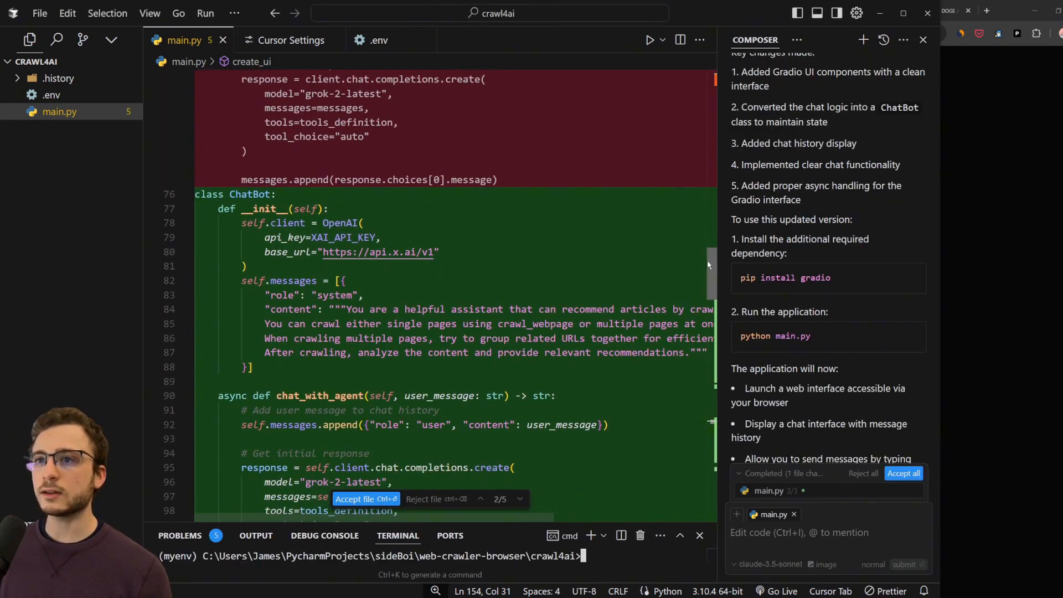
{"action": "scroll", "scroll_direction": "down", "scroll_amount": 3}
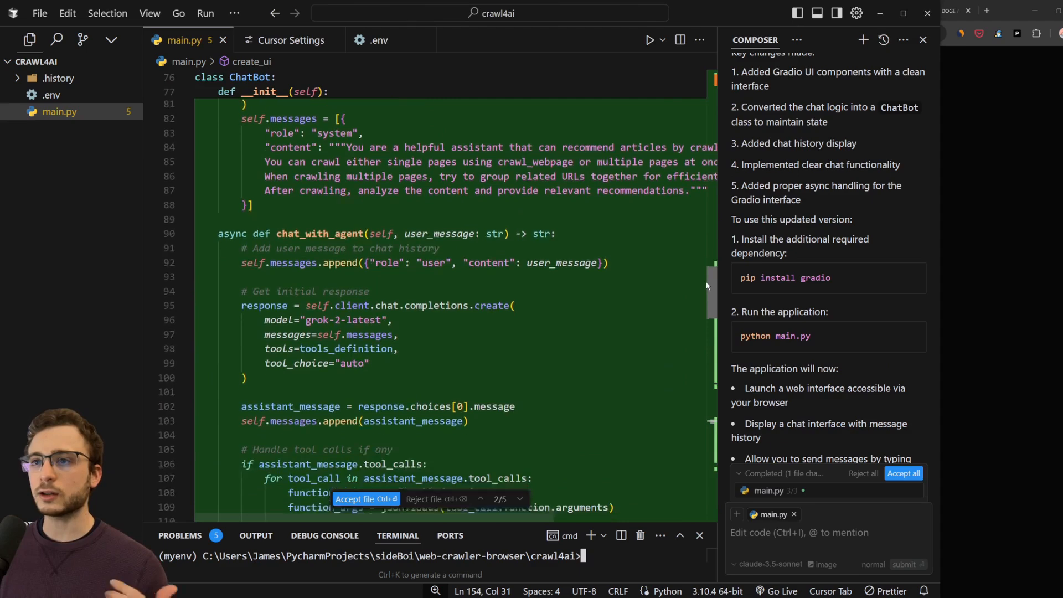
{"action": "scroll", "scroll_direction": "down", "scroll_amount": 3}
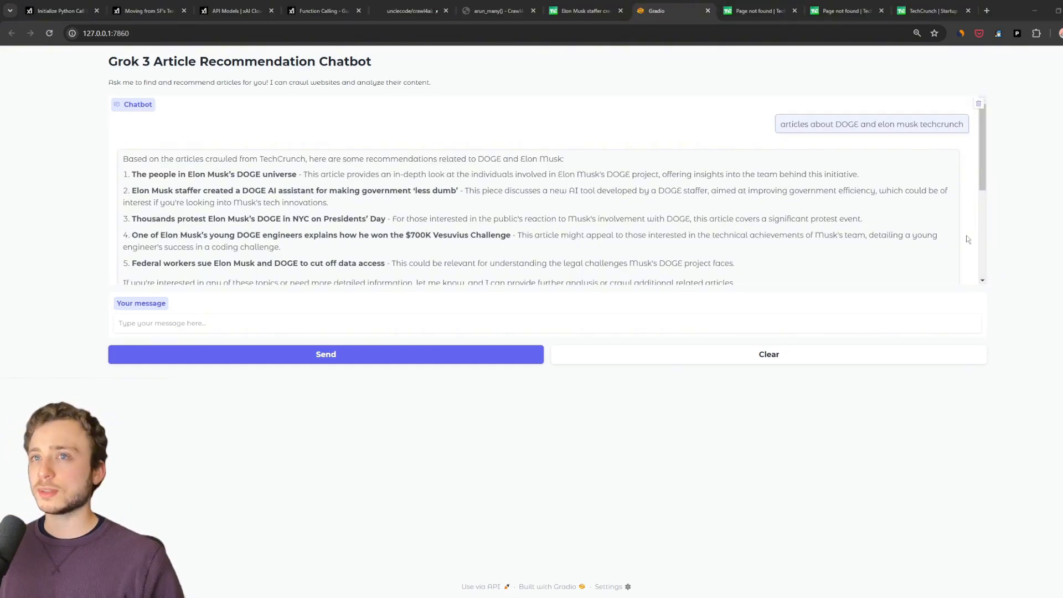
{"action": "mouse_move", "coordinate": [903, 182]}
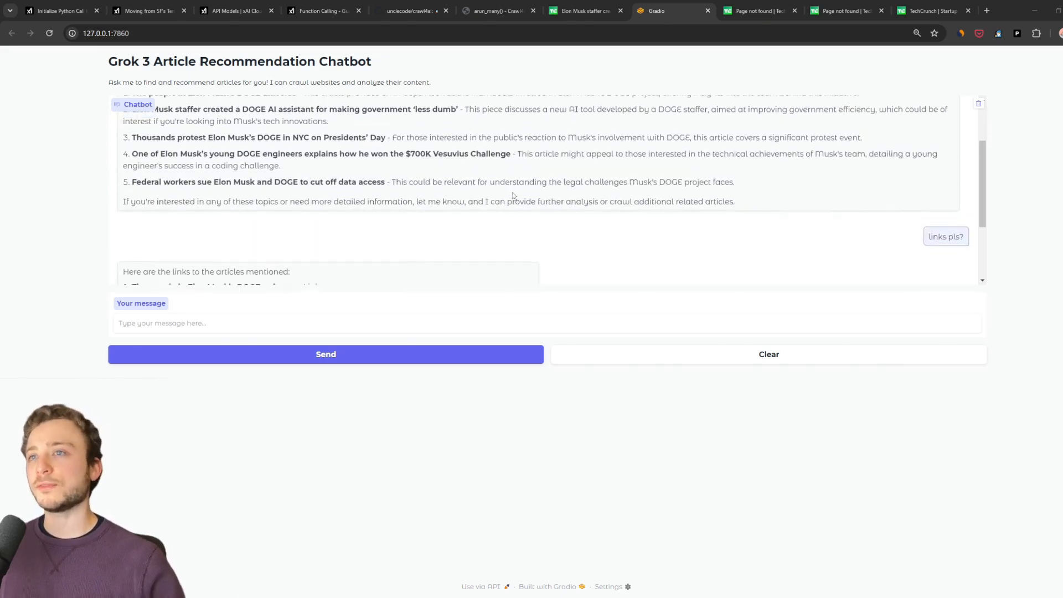
Scroll the Gradio chat to view the DOGE and Elon Musk article recommendations and links.
{"action": "scroll", "scroll_direction": "down", "scroll_amount": 3}
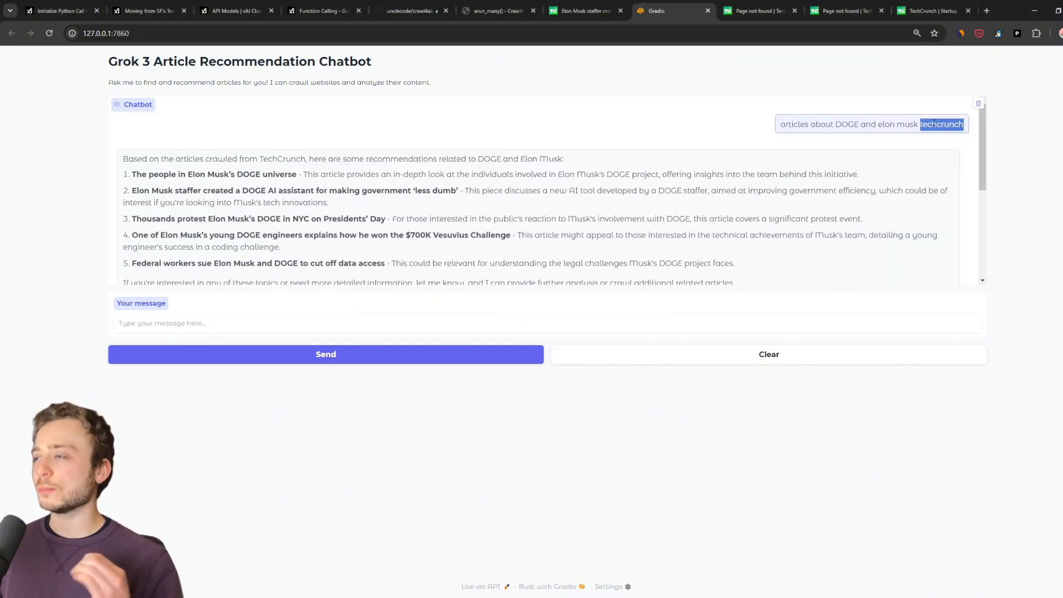
{"action": "mouse_move", "coordinate": [650, 347]}
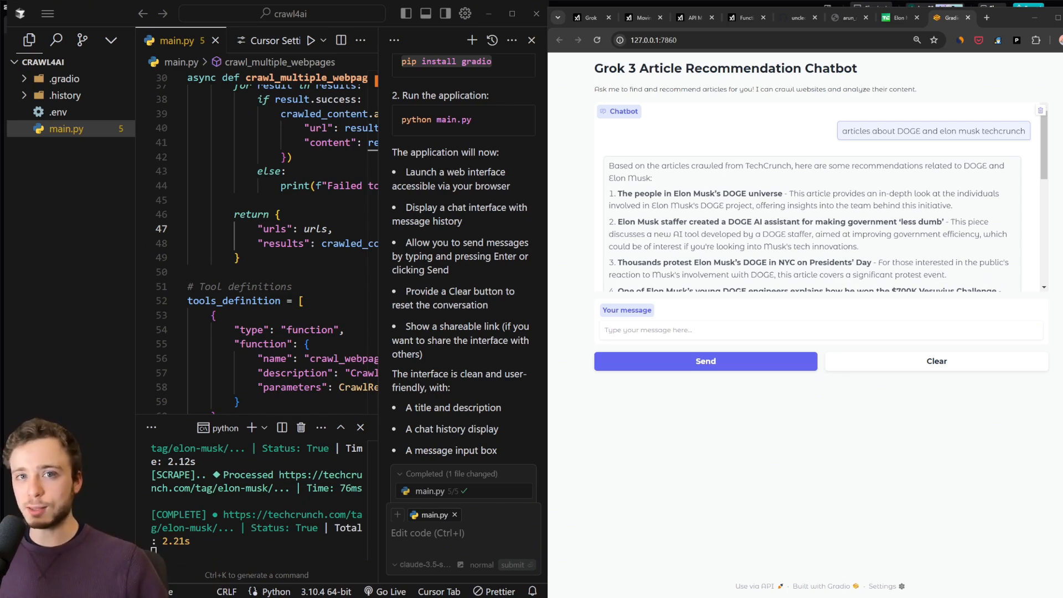
Ask Grok 3 with main.py to add a tool saving found articles with summaries to a file.
{"action": "type", "text": "I want you to add a new tool that will allow the agent to save articles that you find to a local file with a summary of the"}
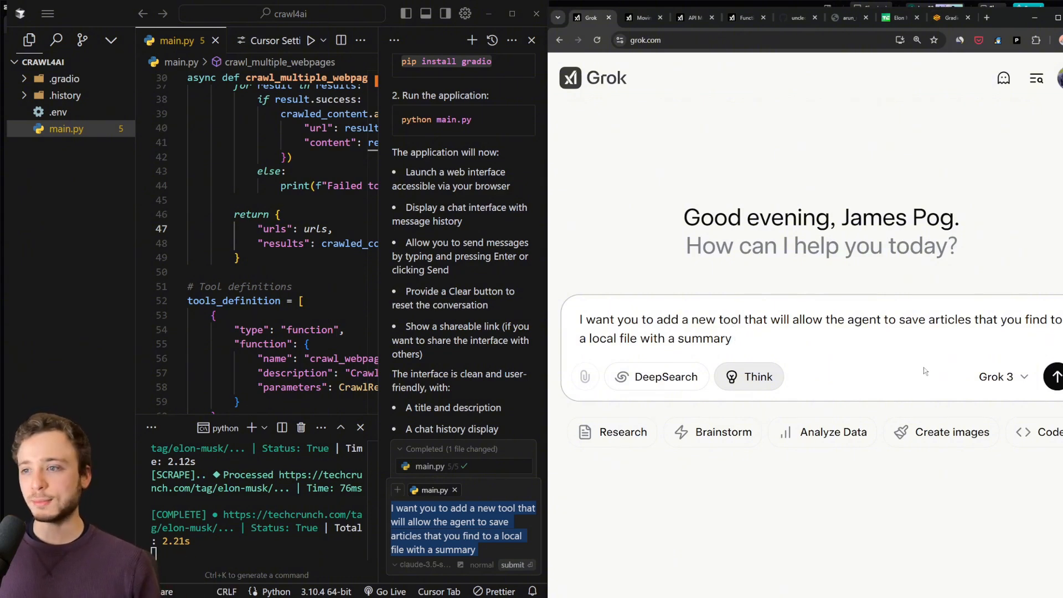
{"action": "left_click", "coordinate": [746, 338]}
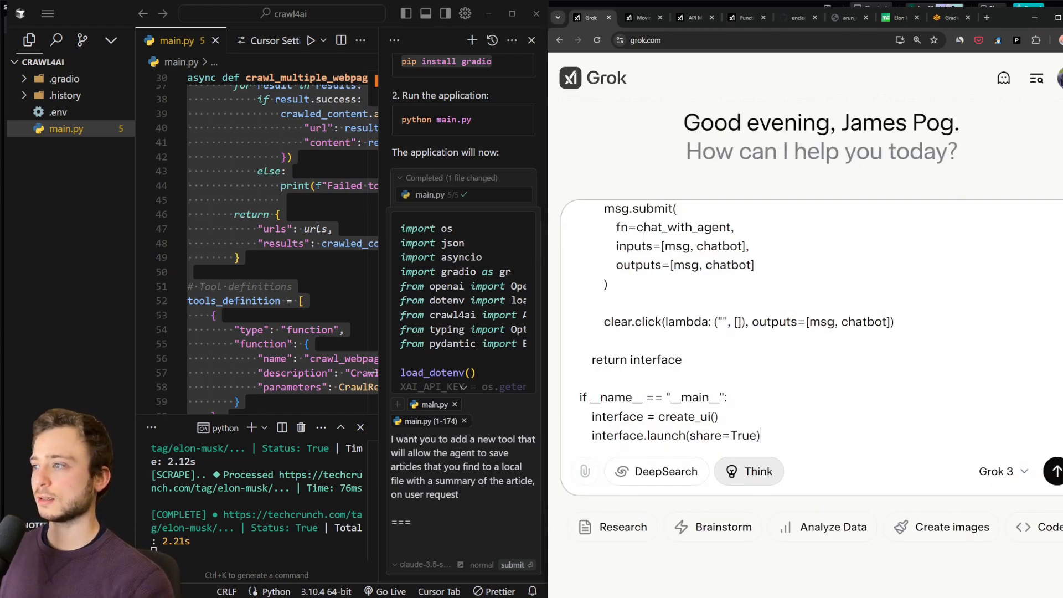
{"action": "left_click", "coordinate": [1053, 471]}
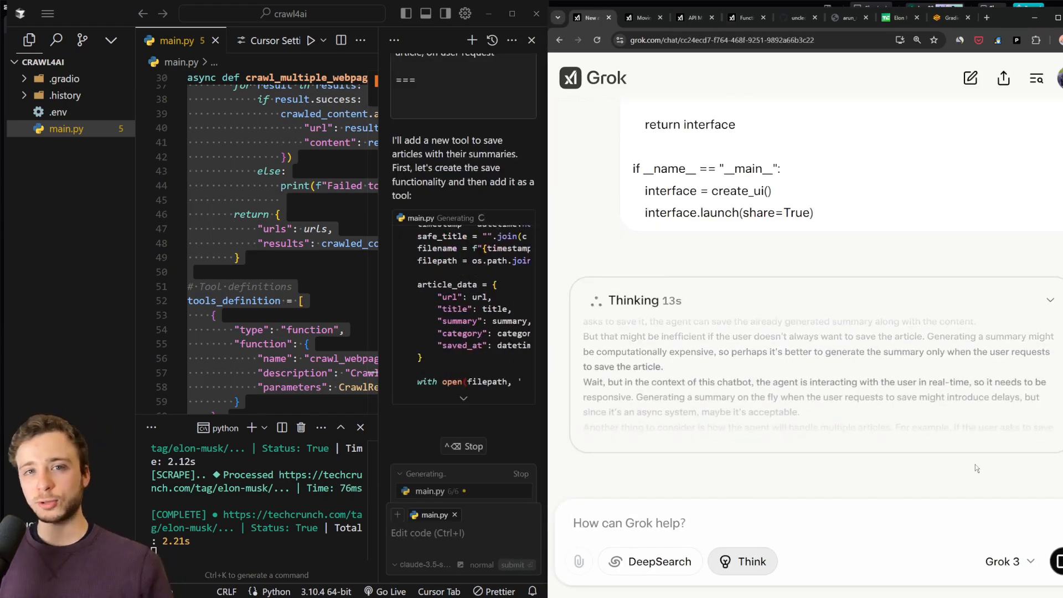